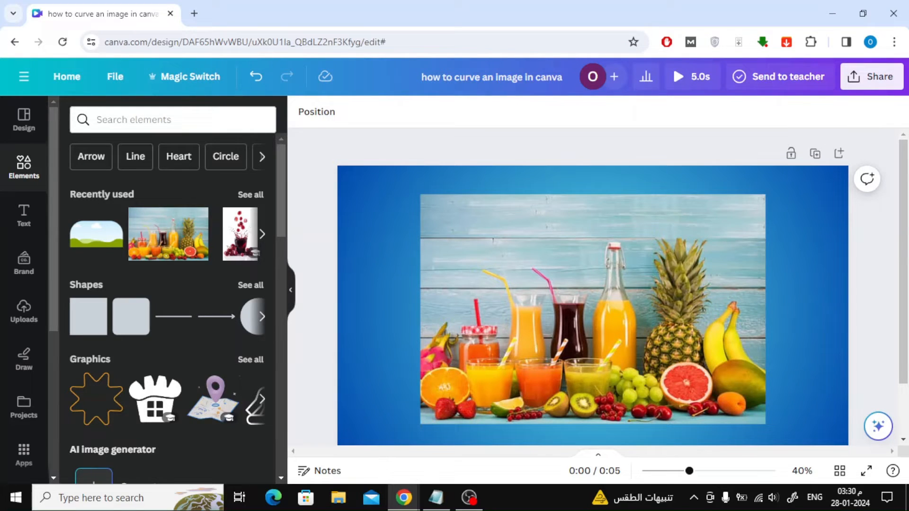
- Scroll the Elements panel to Frames and show all frame shapes
scroll("down", 3)
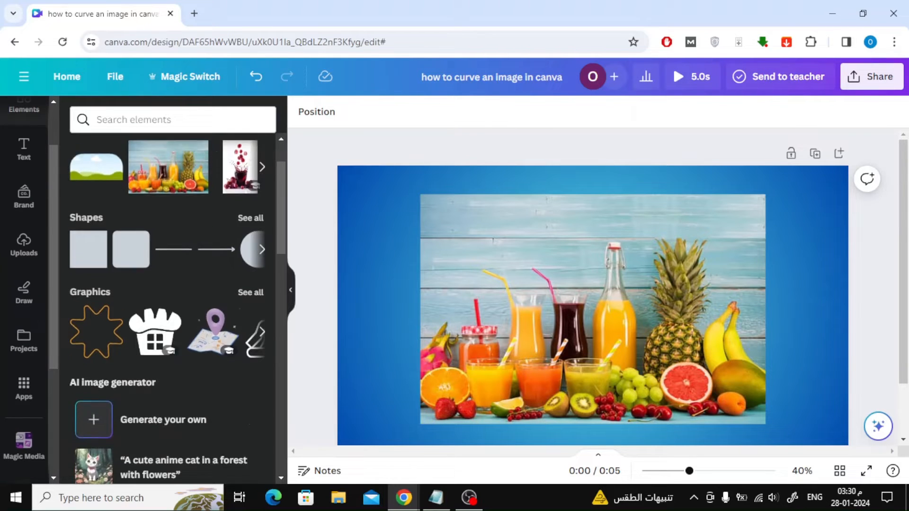
scroll("down", 3)
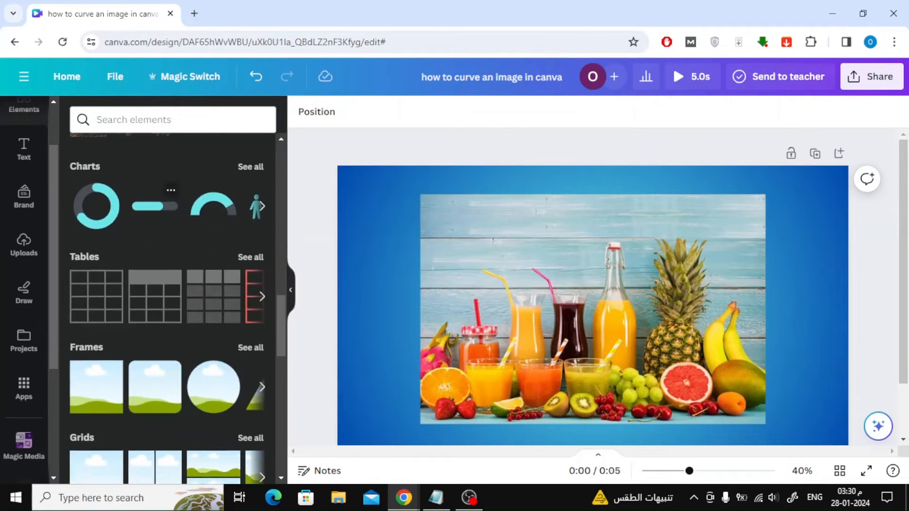
scroll("down", 3)
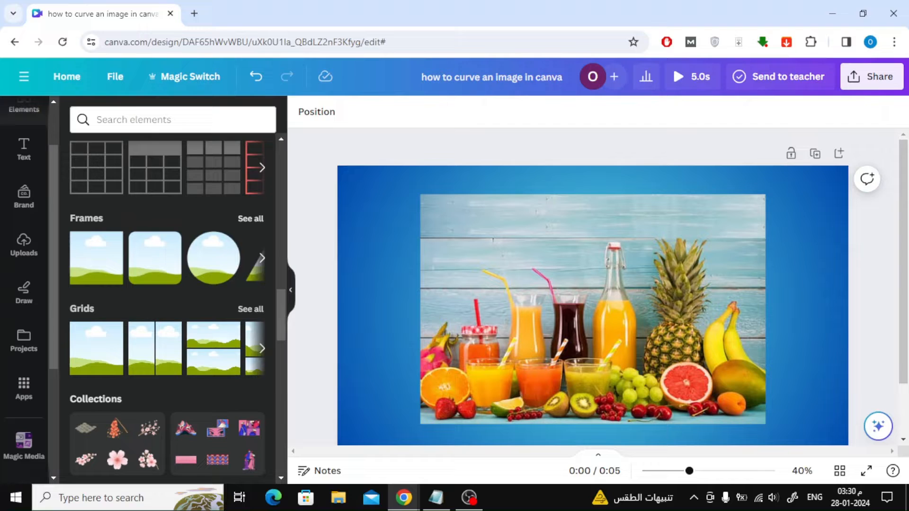
left_click(250, 218)
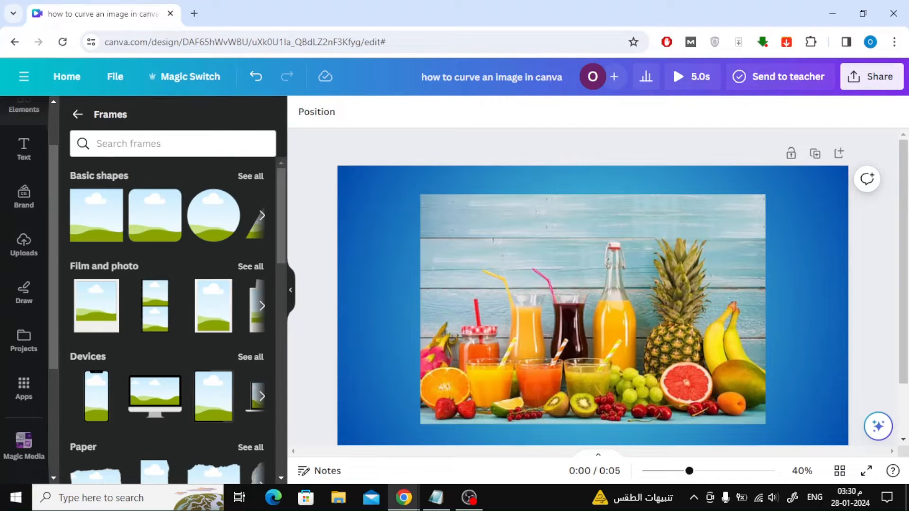
- Scroll through the Frames list to locate the oval frame
scroll("down", 3)
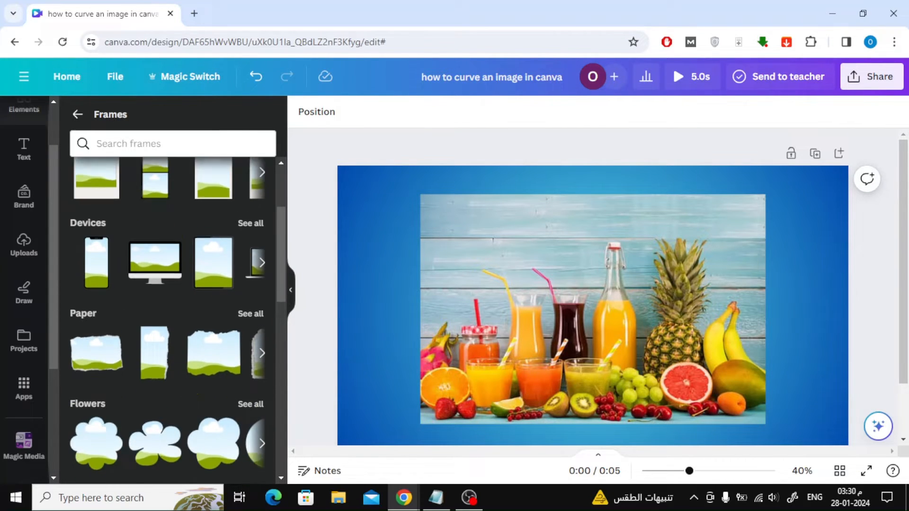
scroll("down", 3)
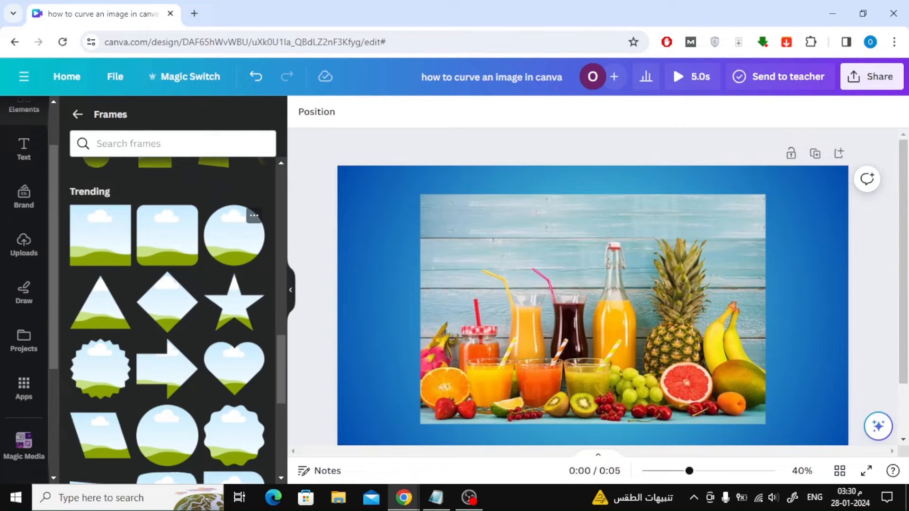
scroll("down", 3)
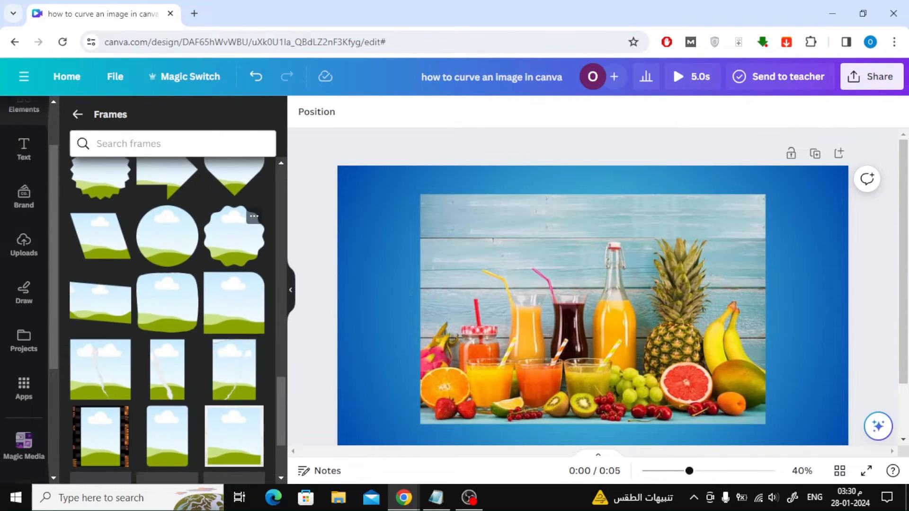
scroll("down", 3)
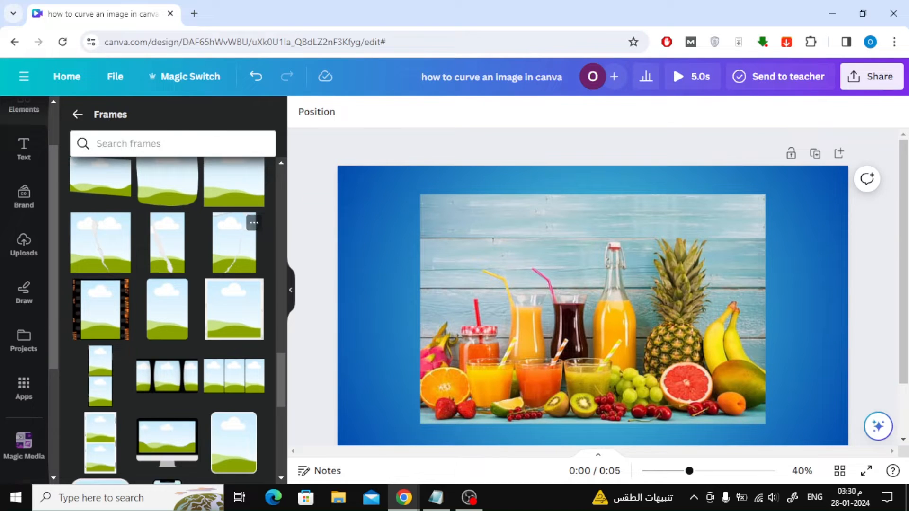
scroll("down", 3)
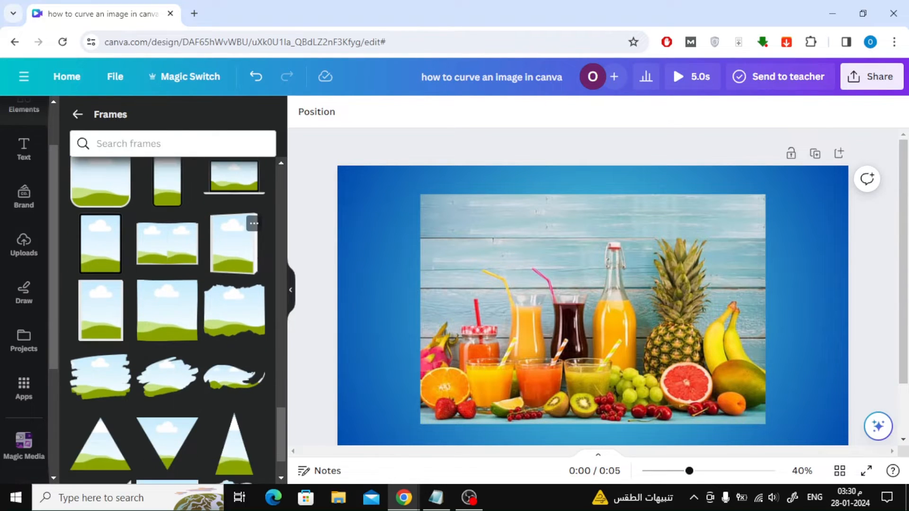
scroll("down", 3)
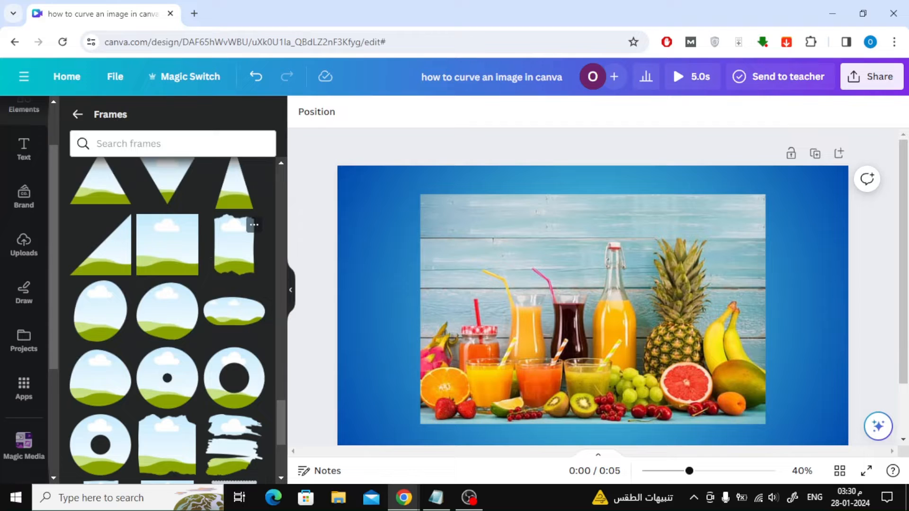
scroll("down", 3)
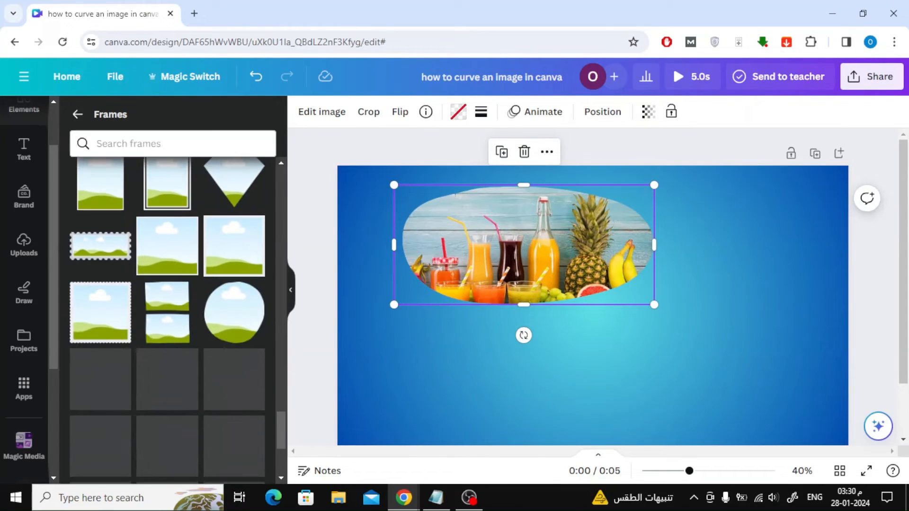
scroll("down", 3)
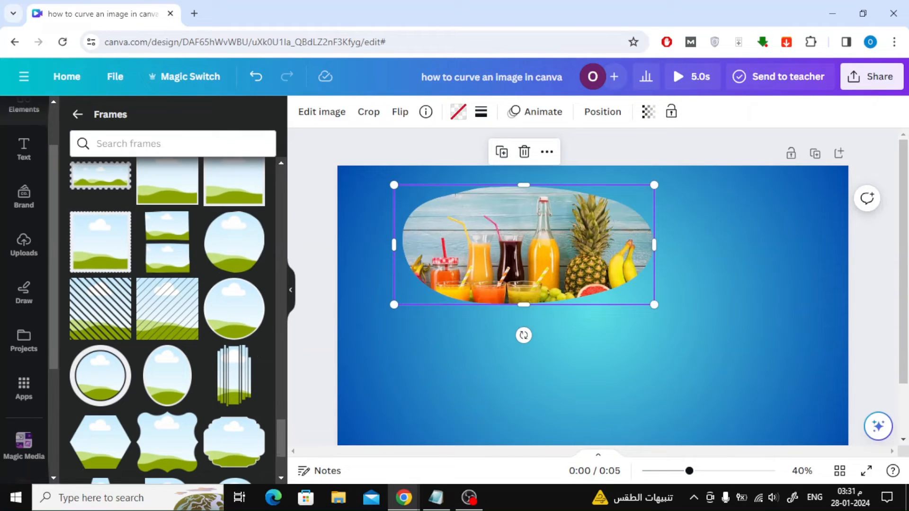
scroll("down", 3)
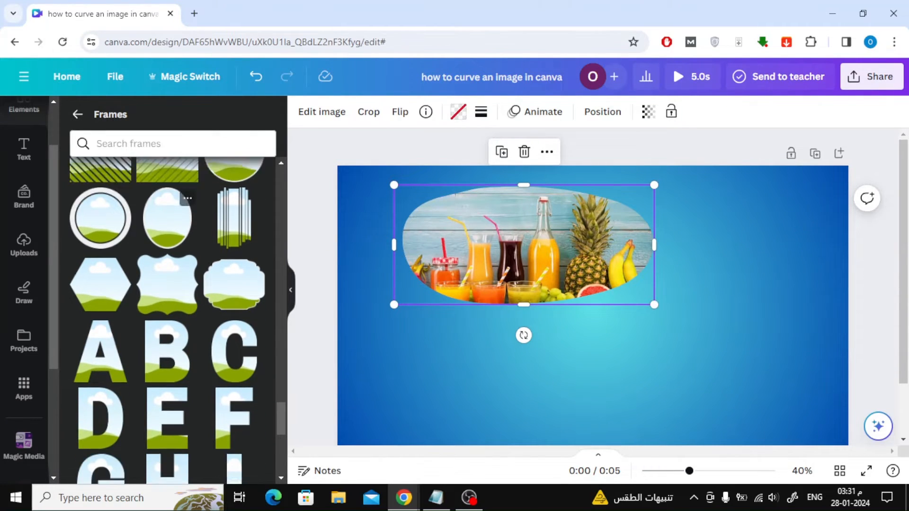
scroll("down", 3)
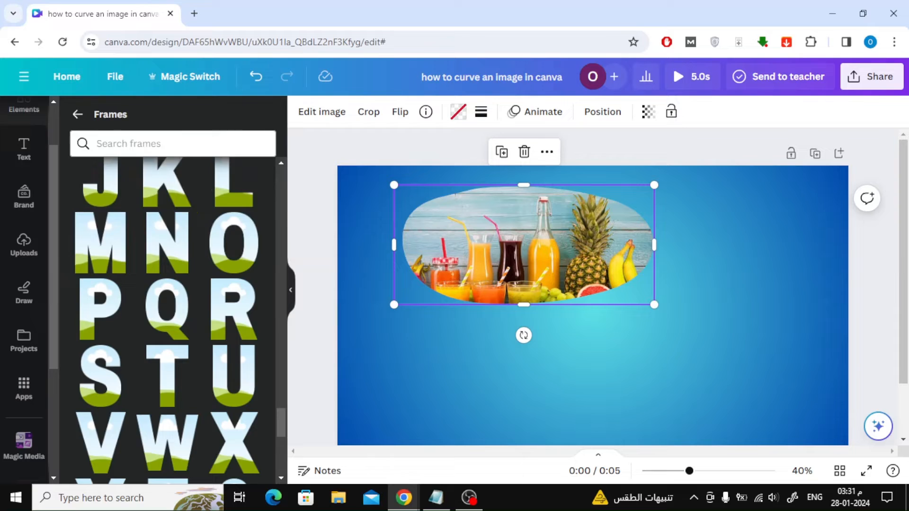
type("curve")
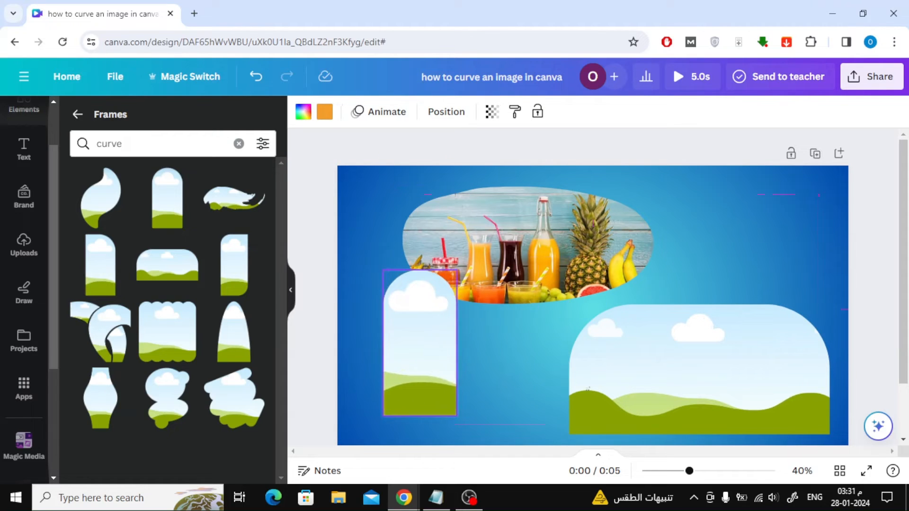
- Add a curved arch frame from the 'curve' frame search results
left_click(419, 345)
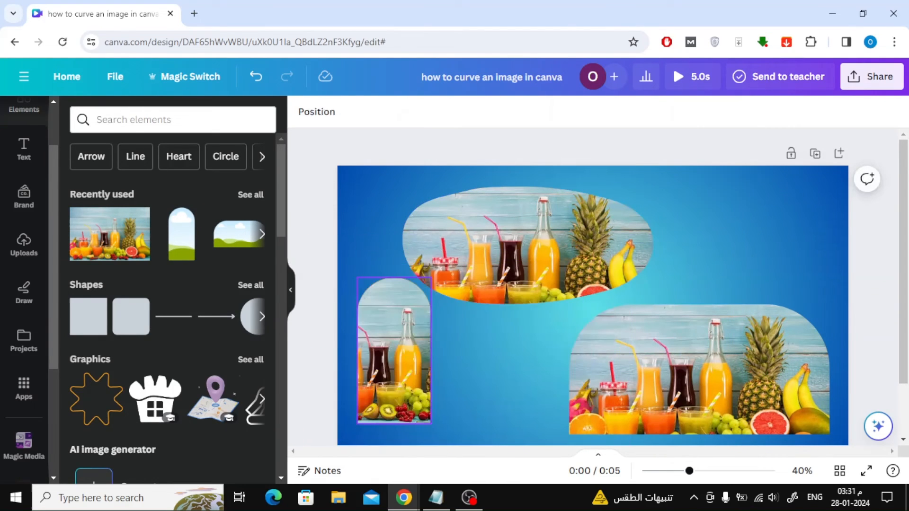
- Select the oval photo frame to move it to the top-left
left_click(531, 247)
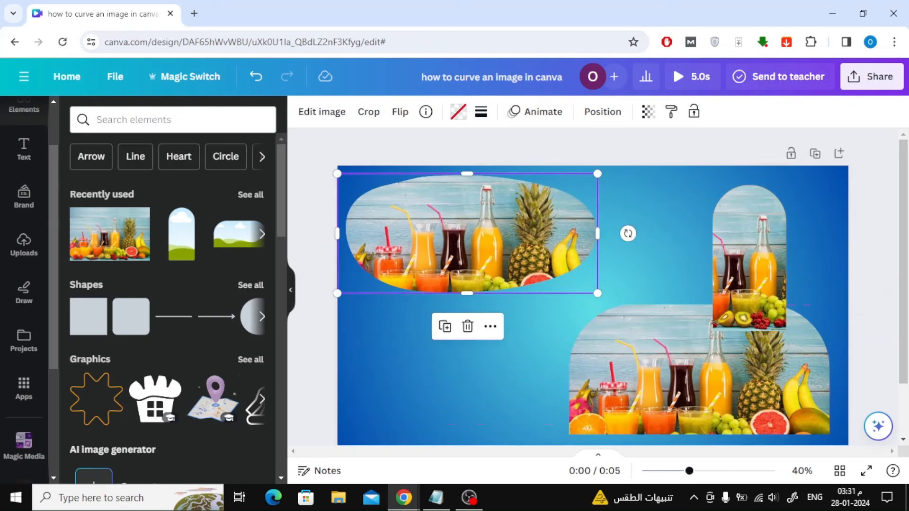